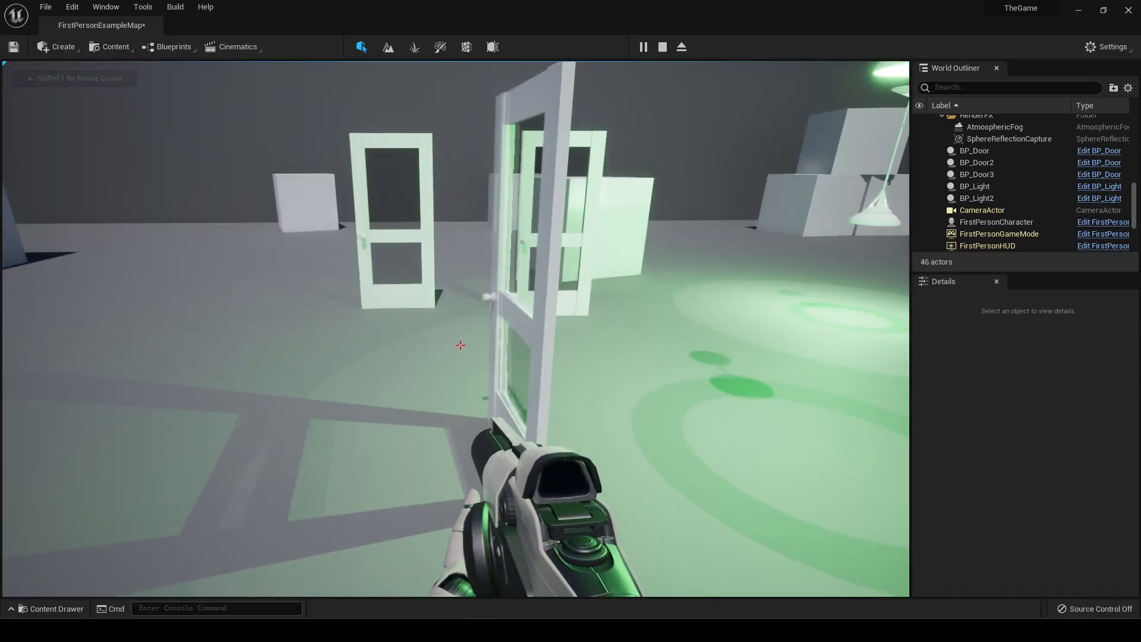
# Step: Stop play and create a child Blueprint of Master_Interact named BP_OPenDroon2
pyautogui.click(662, 47)
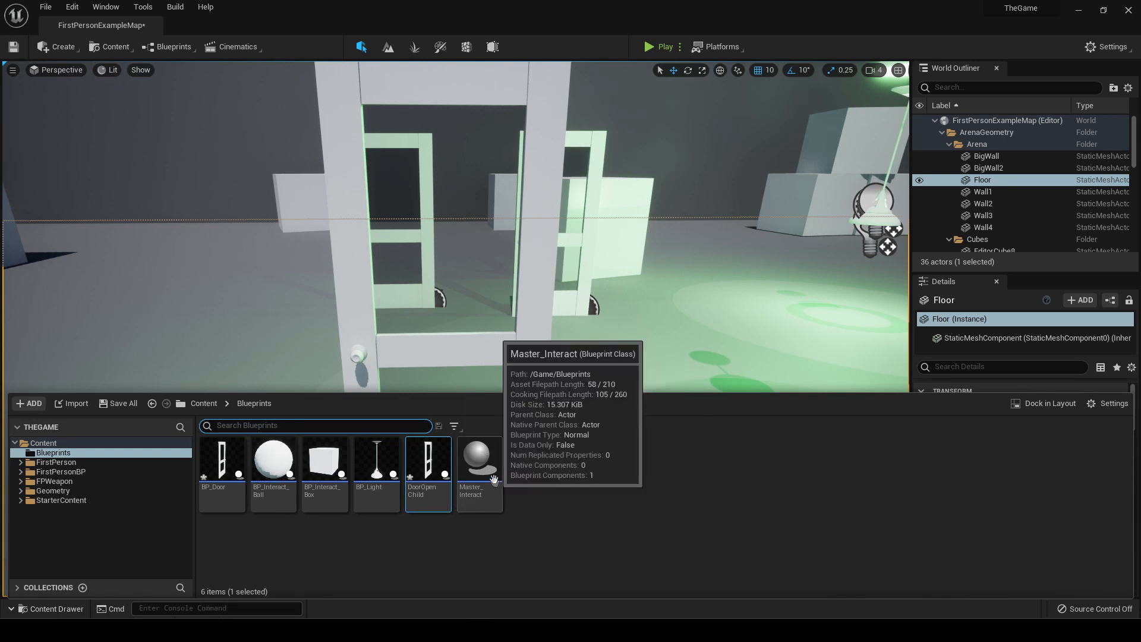
pyautogui.rightClick(479, 463)
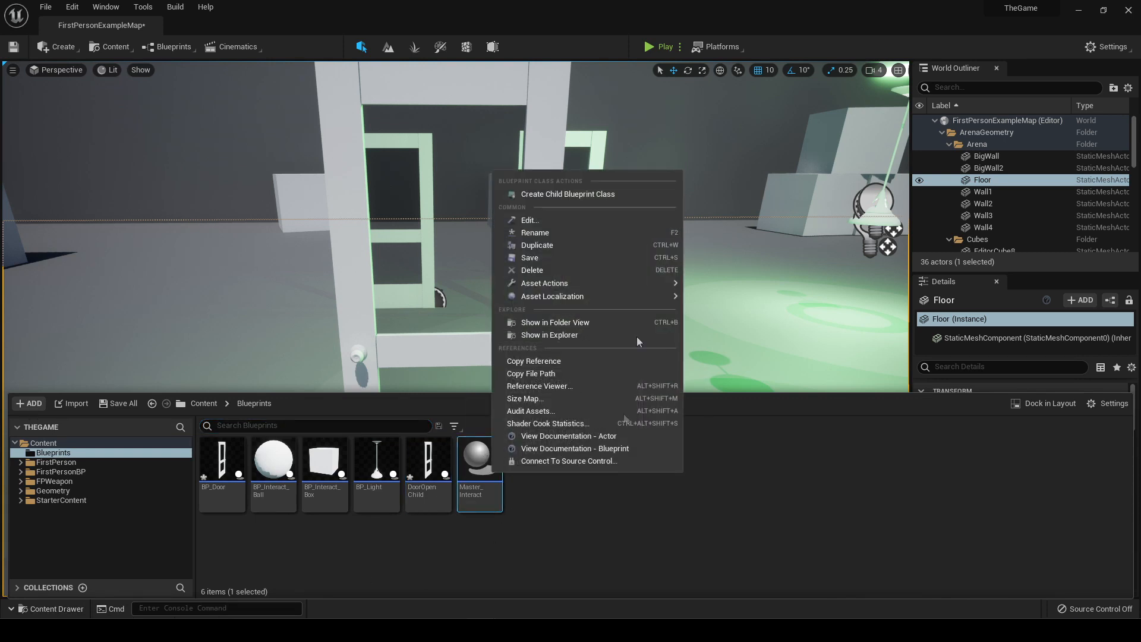
pyautogui.moveTo(568, 194)
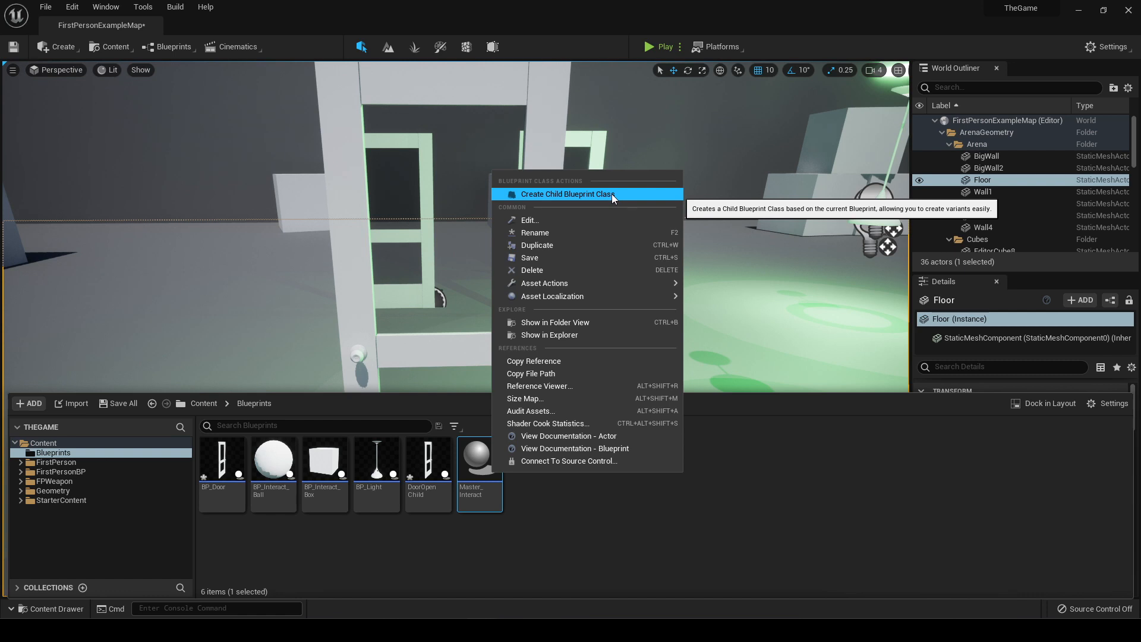
pyautogui.click(568, 194)
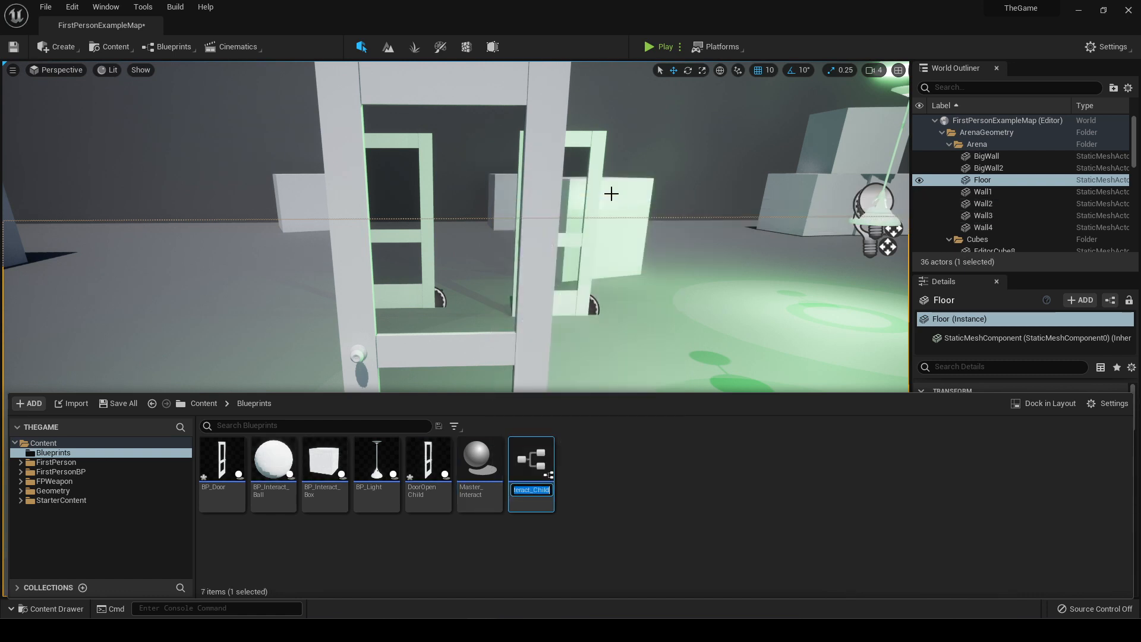
pyautogui.write('BP_')
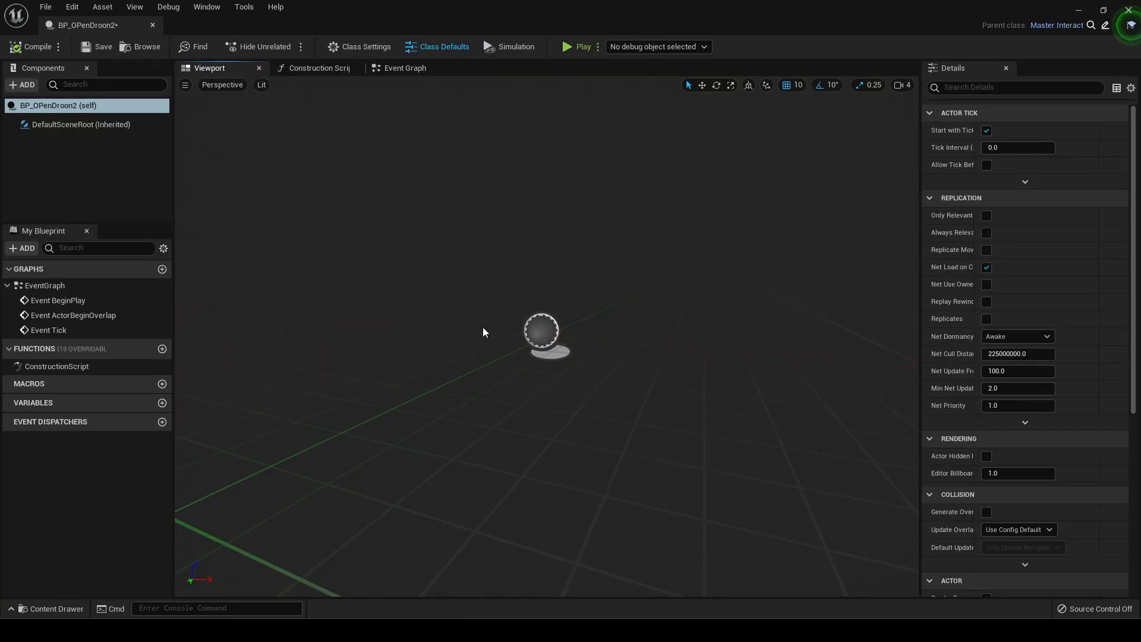
# Step: Add a cube component renamed Door using the SM_Door static mesh
pyautogui.click(23, 84)
pyautogui.write('cu')
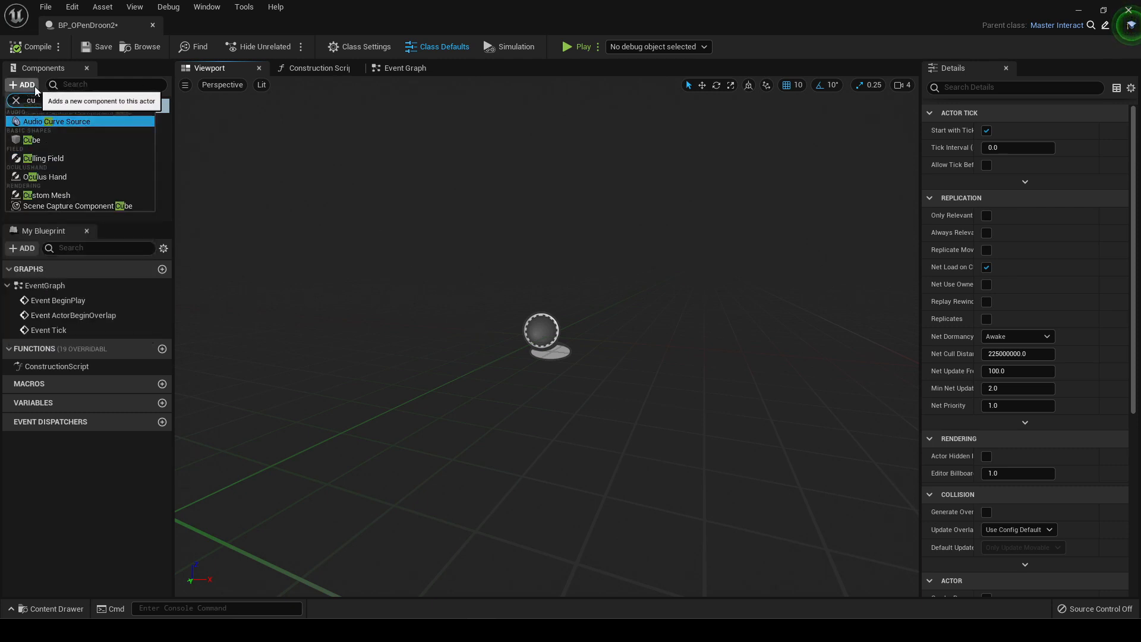
pyautogui.click(34, 140)
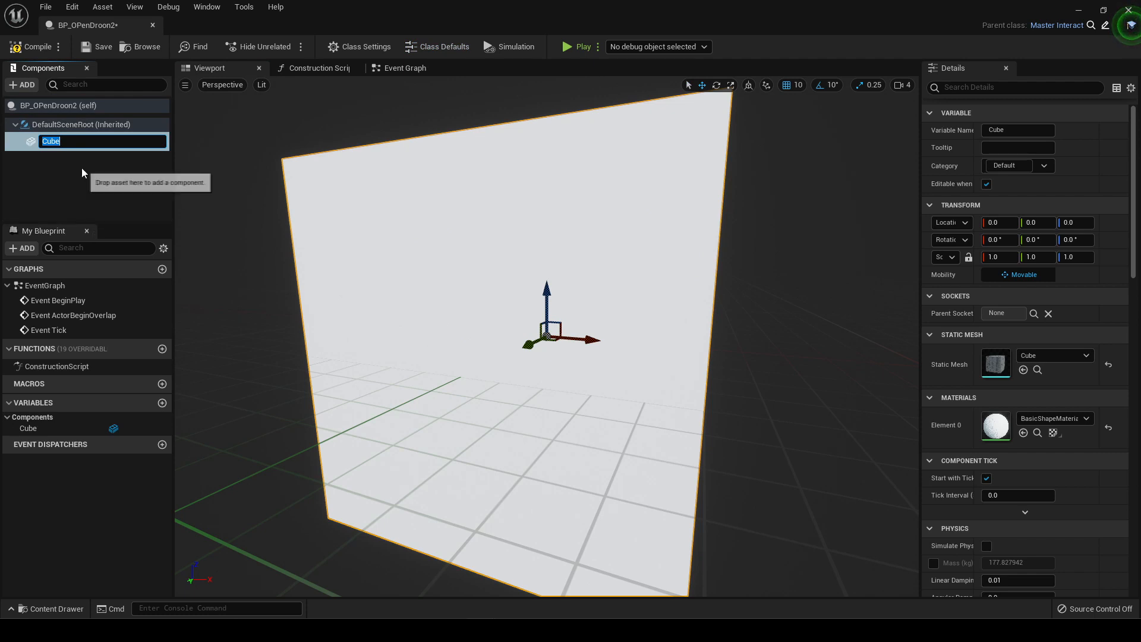
pyautogui.rightClick(46, 141)
pyautogui.write('Door')
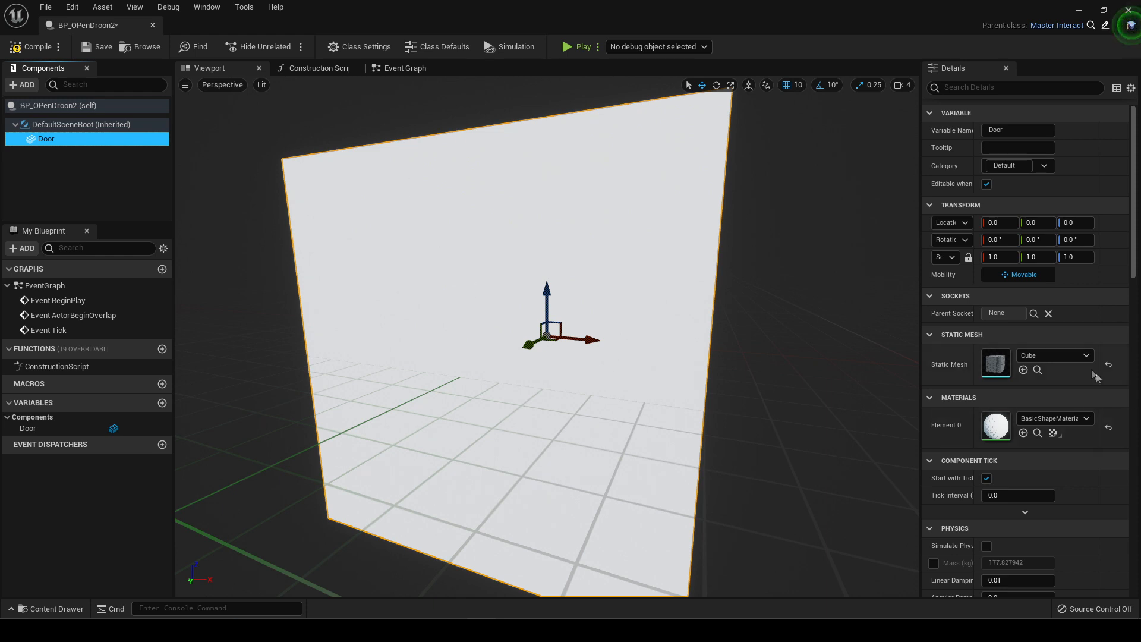
pyautogui.click(1088, 355)
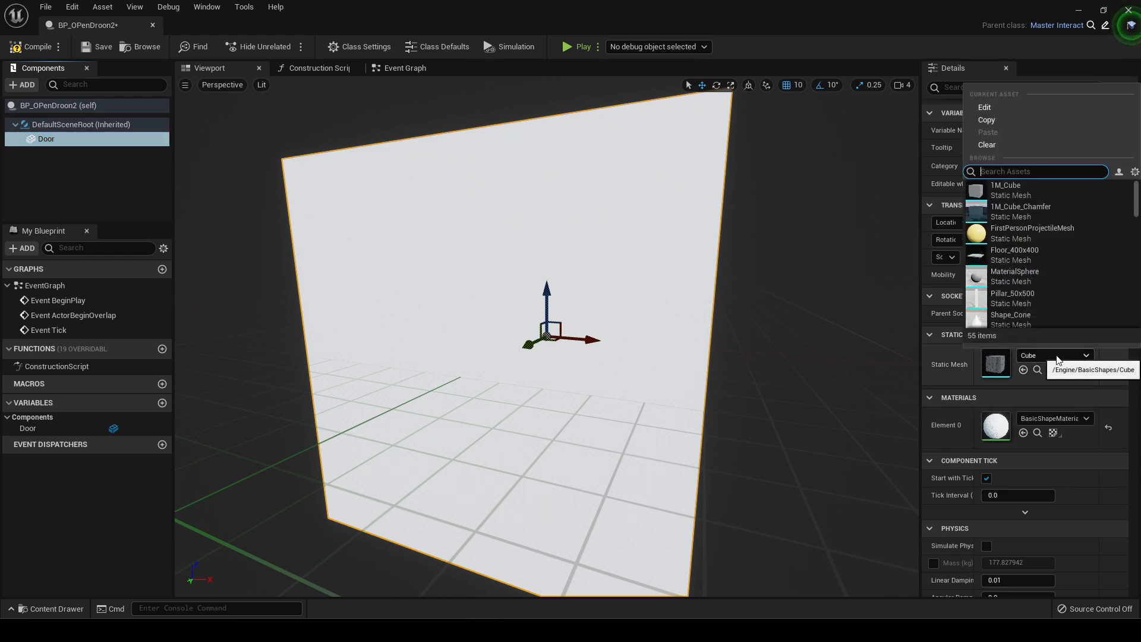
pyautogui.write('door')
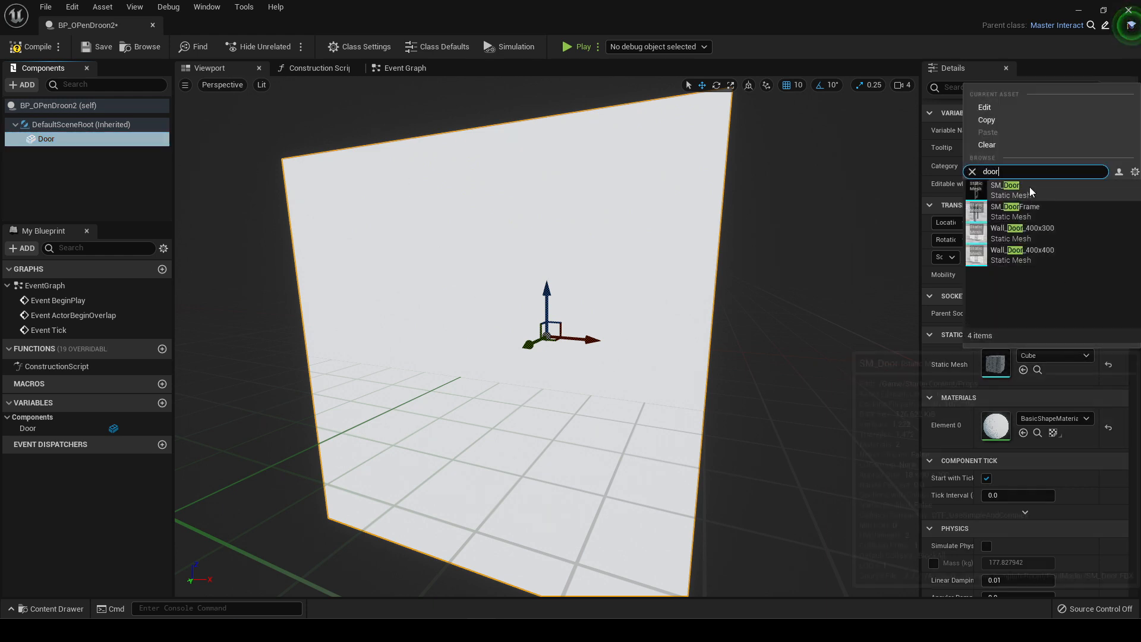
pyautogui.click(1007, 186)
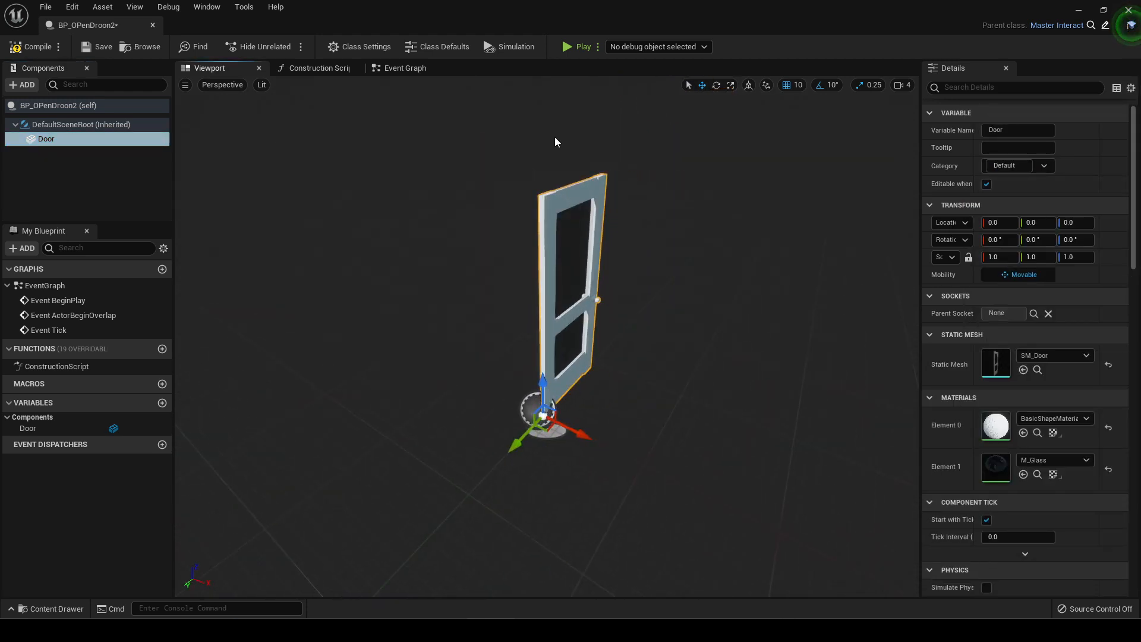
pyautogui.click(404, 68)
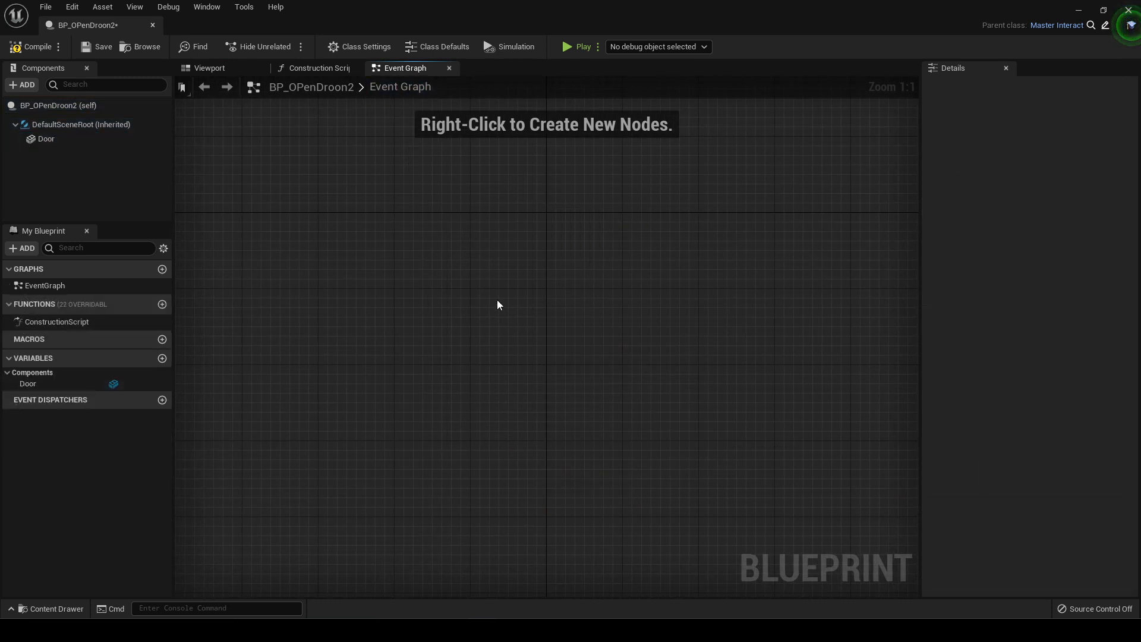
# Step: Add the Interact with Object event node to the graph
pyautogui.rightClick(498, 304)
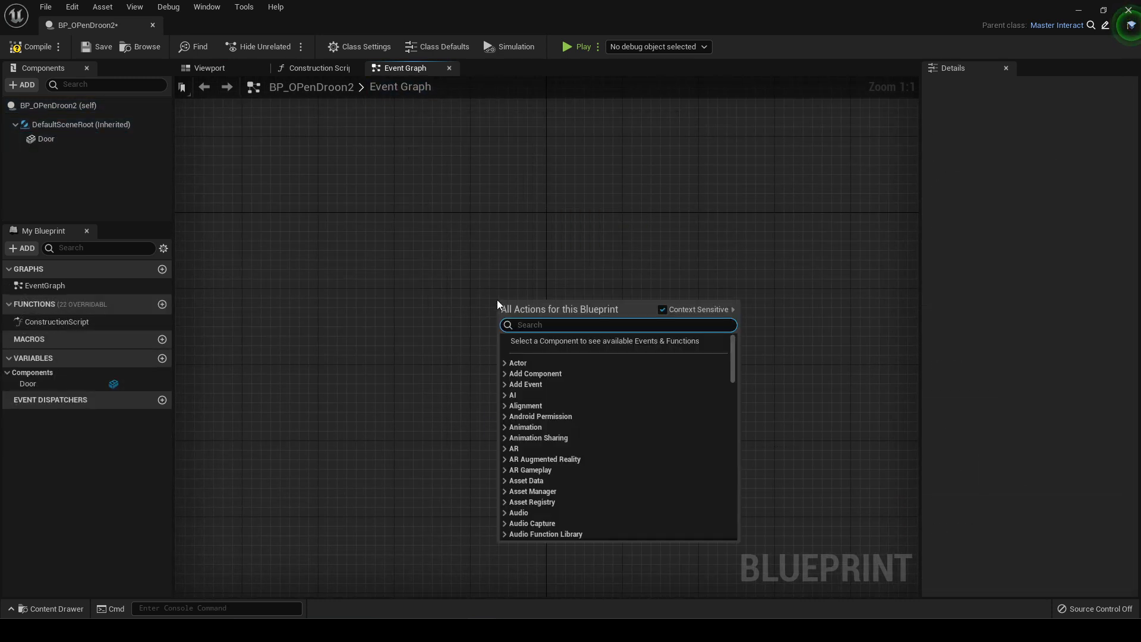
pyautogui.write('intera')
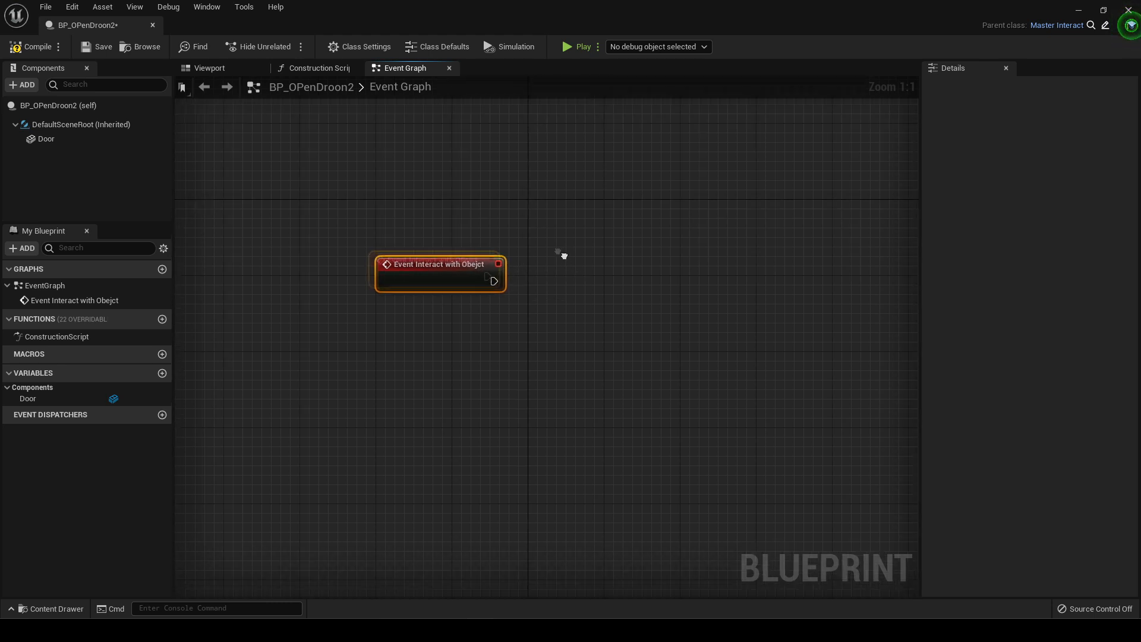
# Step: Create a Boolean variable DoorClosed defaulting to true and wire the event's exec out
pyautogui.click(163, 372)
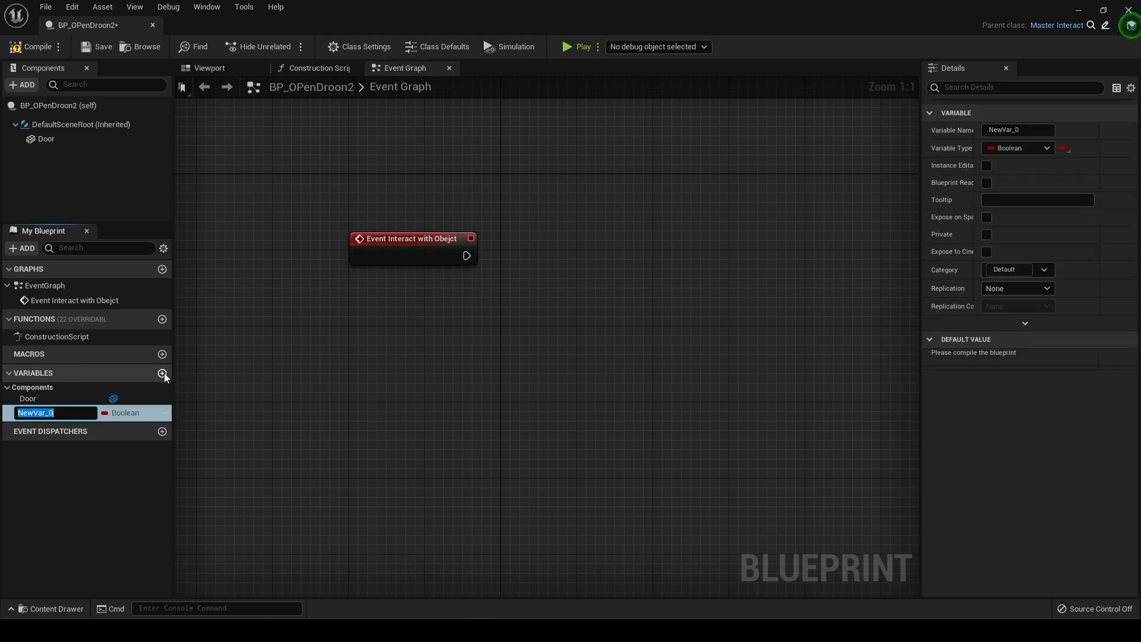
pyautogui.write('O')
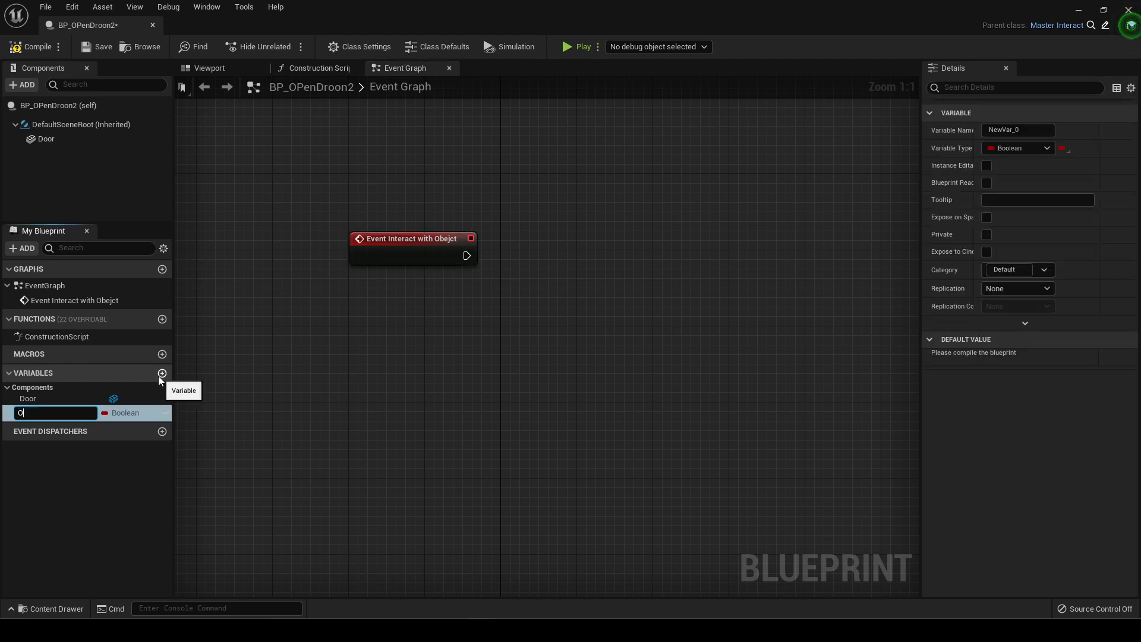
pyautogui.write('DoorClosed')
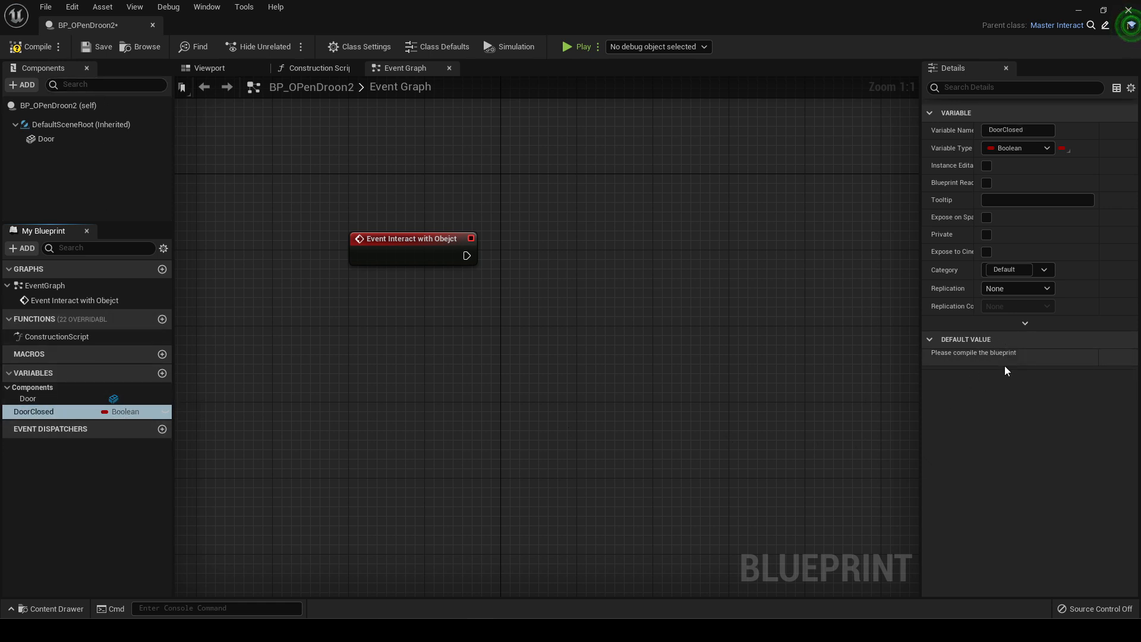
pyautogui.click(32, 46)
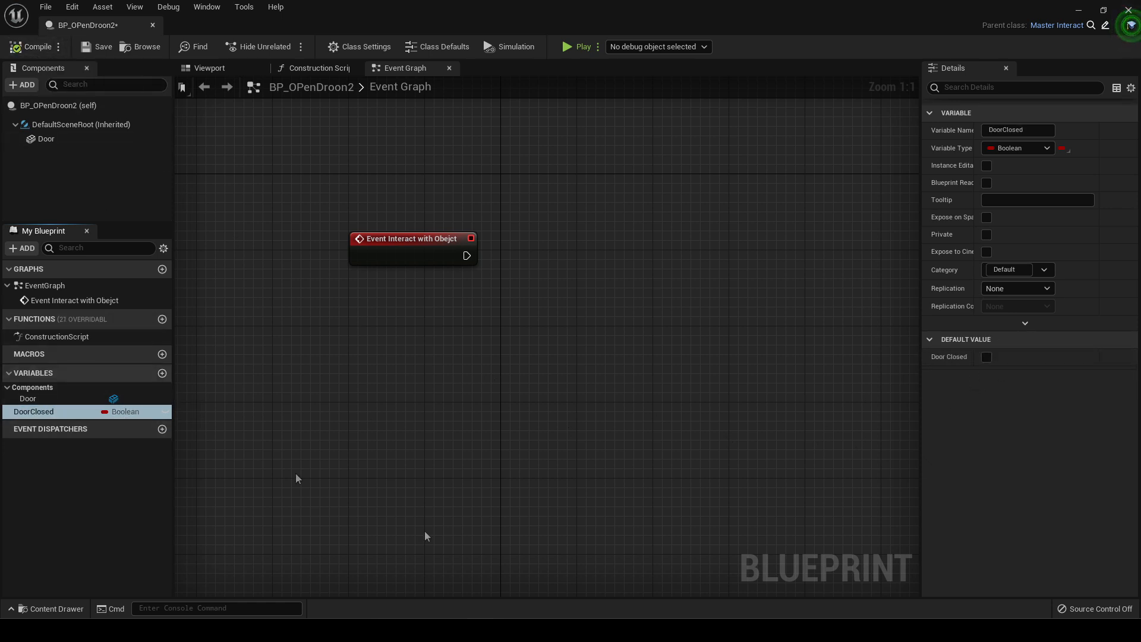
pyautogui.click(986, 356)
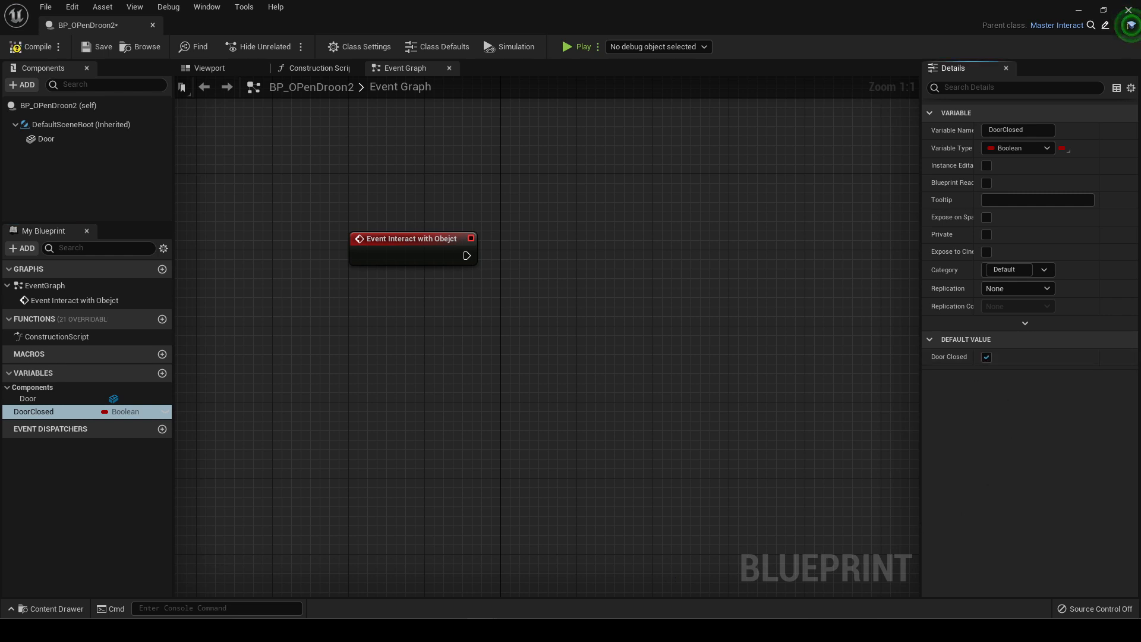
pyautogui.moveTo(472, 238); pyautogui.dragTo(464, 281)
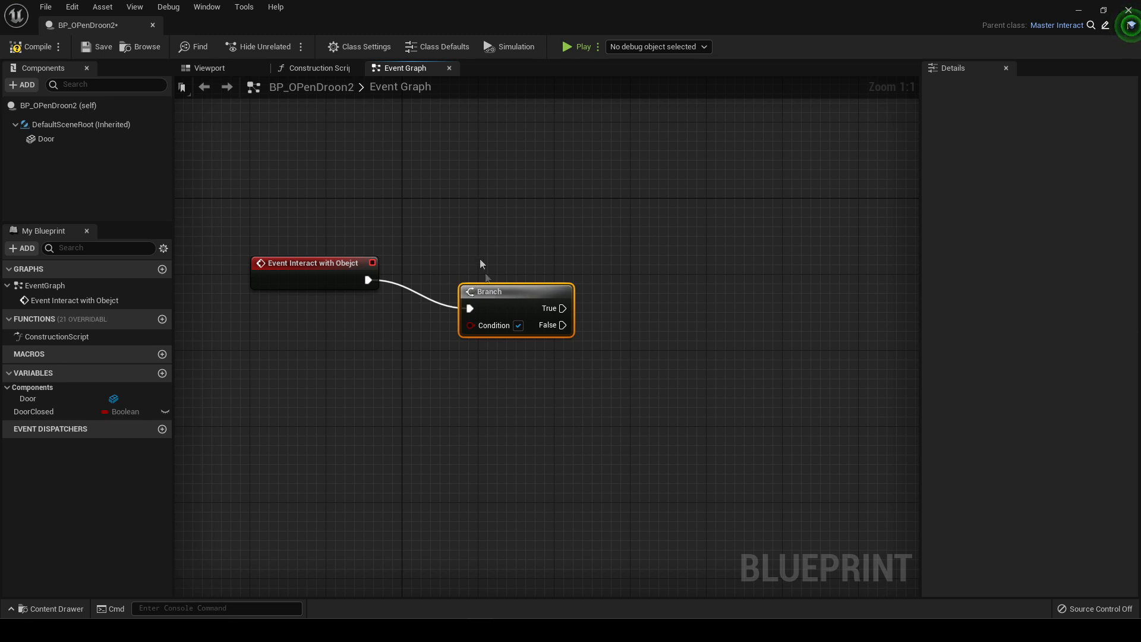
# Step: Position the Branch node beside the Interact event
pyautogui.moveTo(488, 291); pyautogui.dragTo(479, 263)
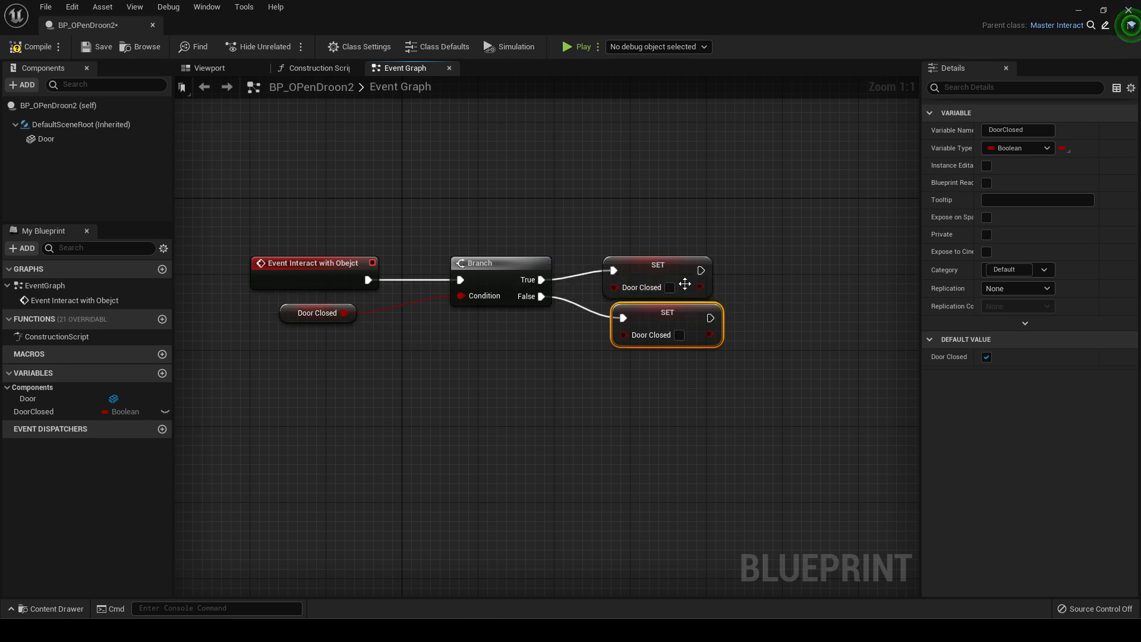
pyautogui.moveTo(672, 291)
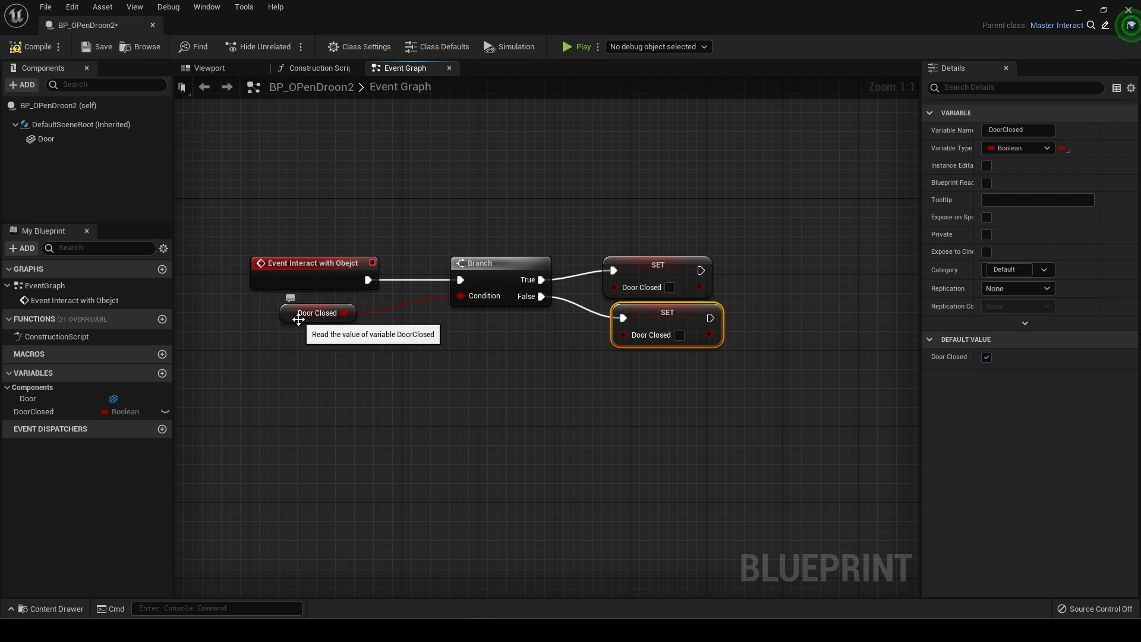
pyautogui.moveTo(510, 288)
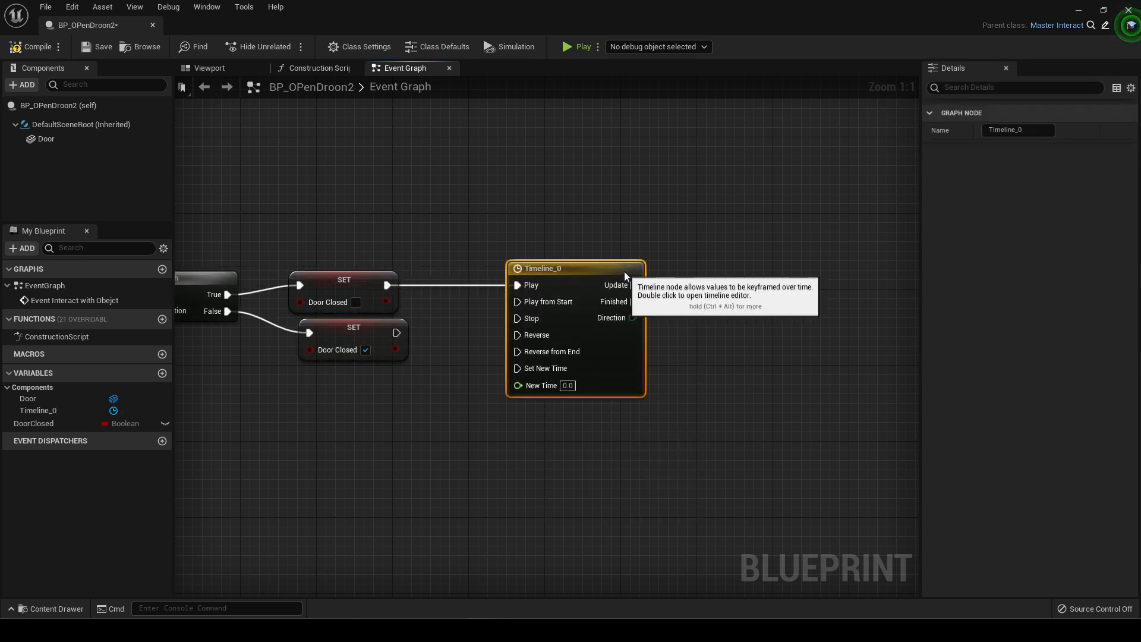
# Step: Add a float track to Timeline_0 with length 2 and a key at time 0, value 0
pyautogui.doubleClick(542, 268)
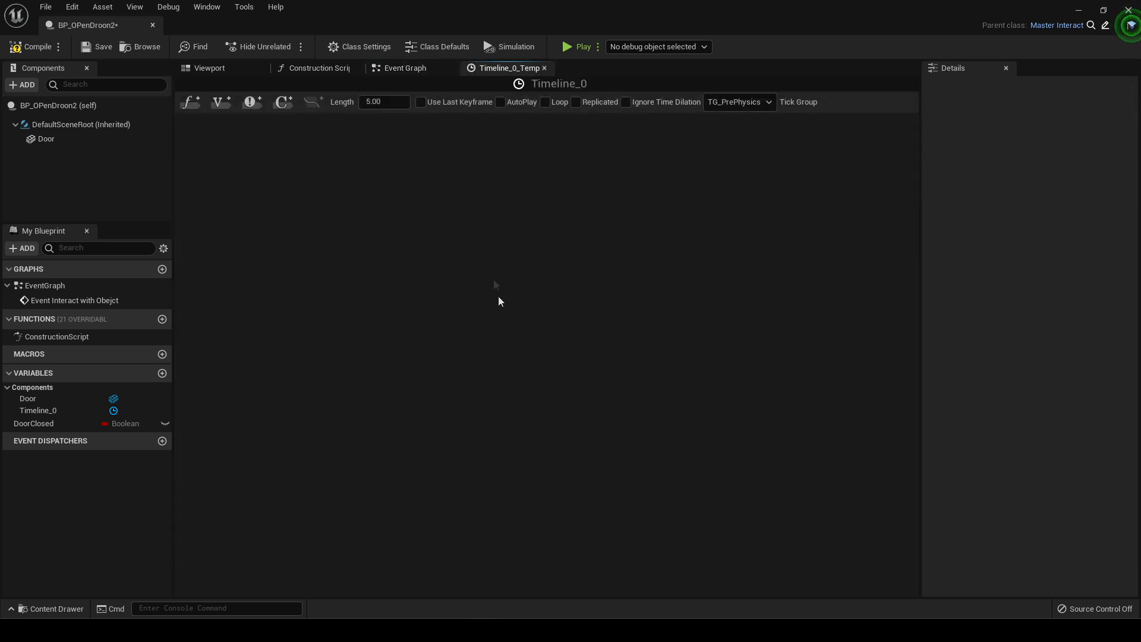
pyautogui.click(187, 101)
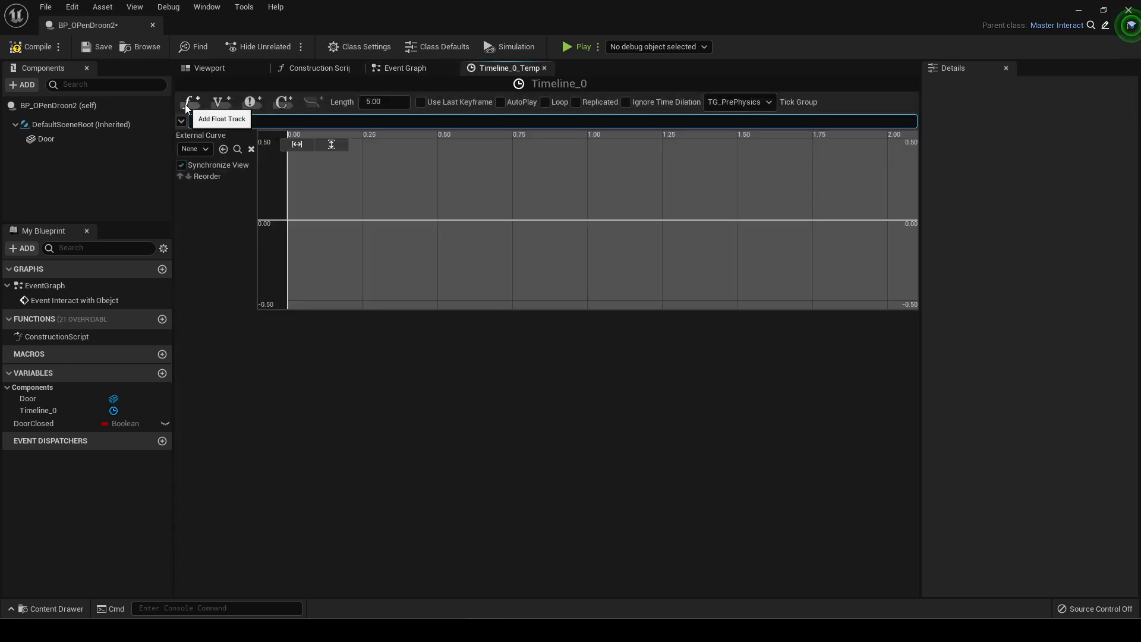
pyautogui.click(188, 101)
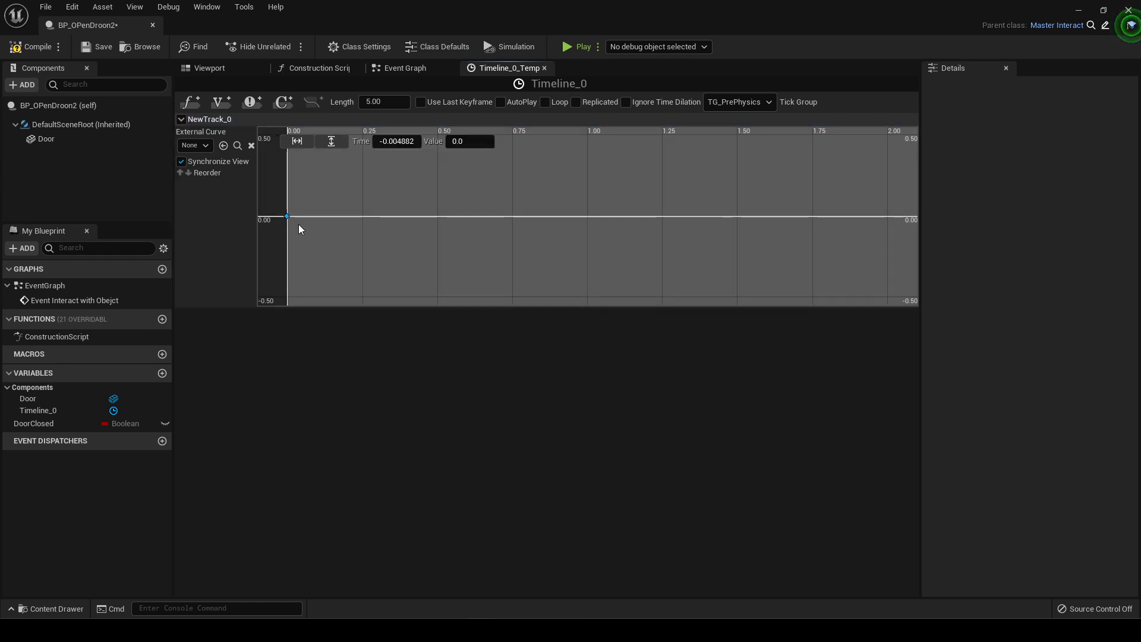
pyautogui.click(395, 140)
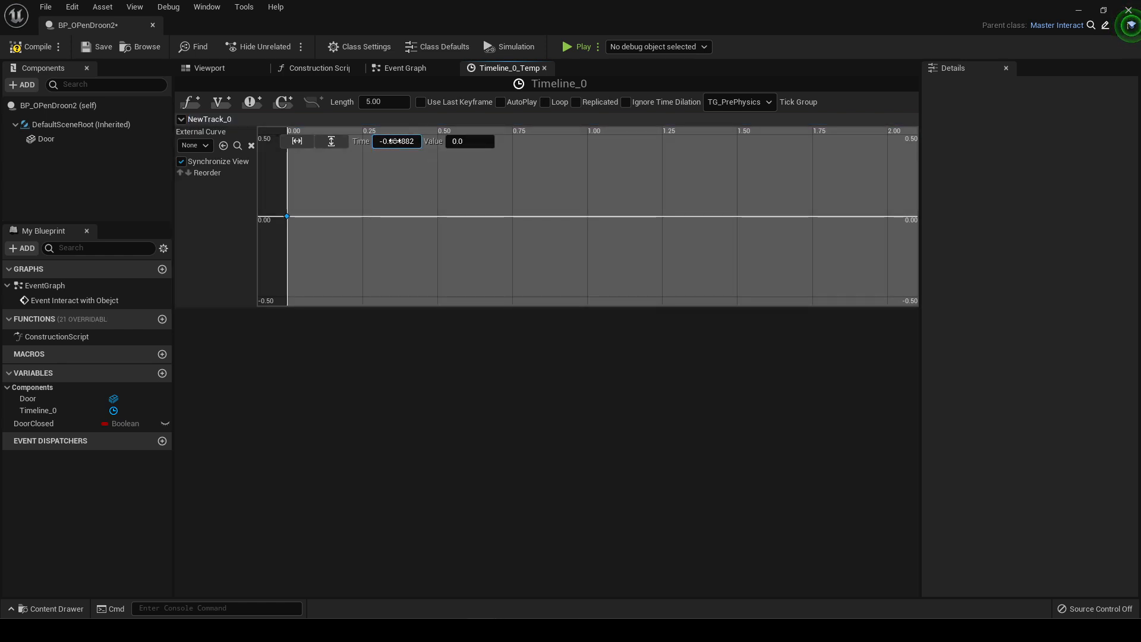
pyautogui.click(469, 141)
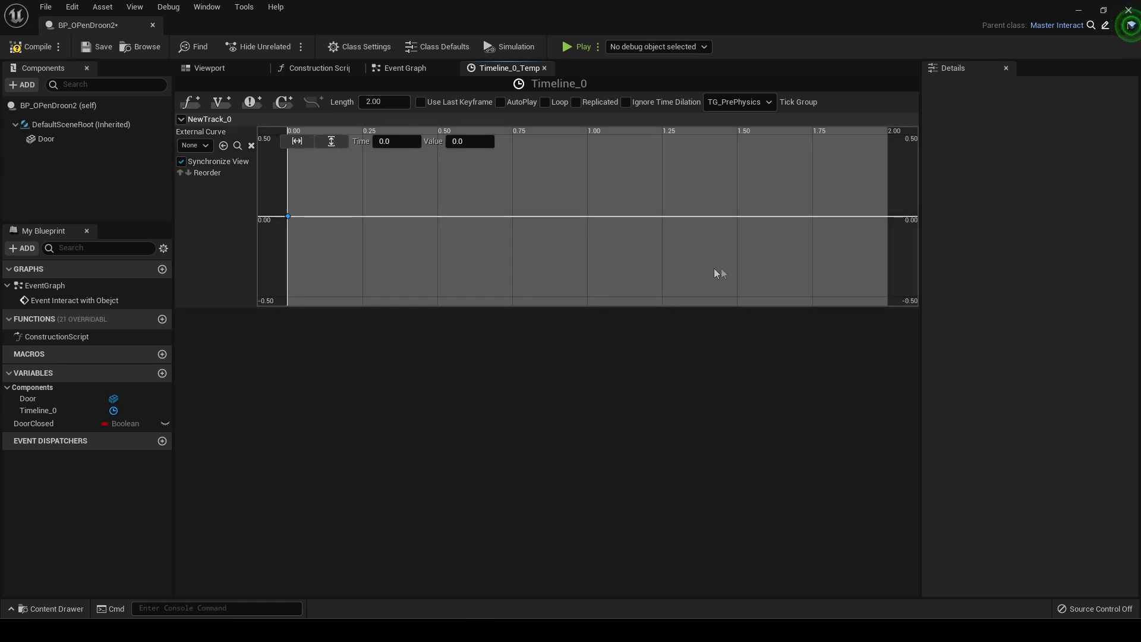
pyautogui.moveTo(782, 167)
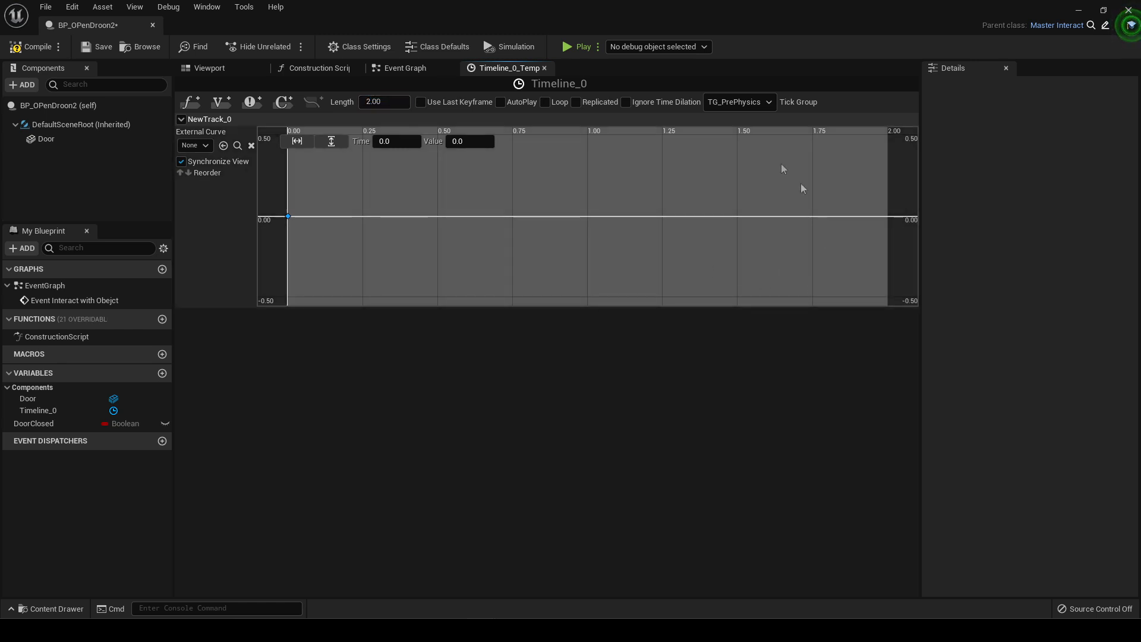
pyautogui.moveTo(884, 221)
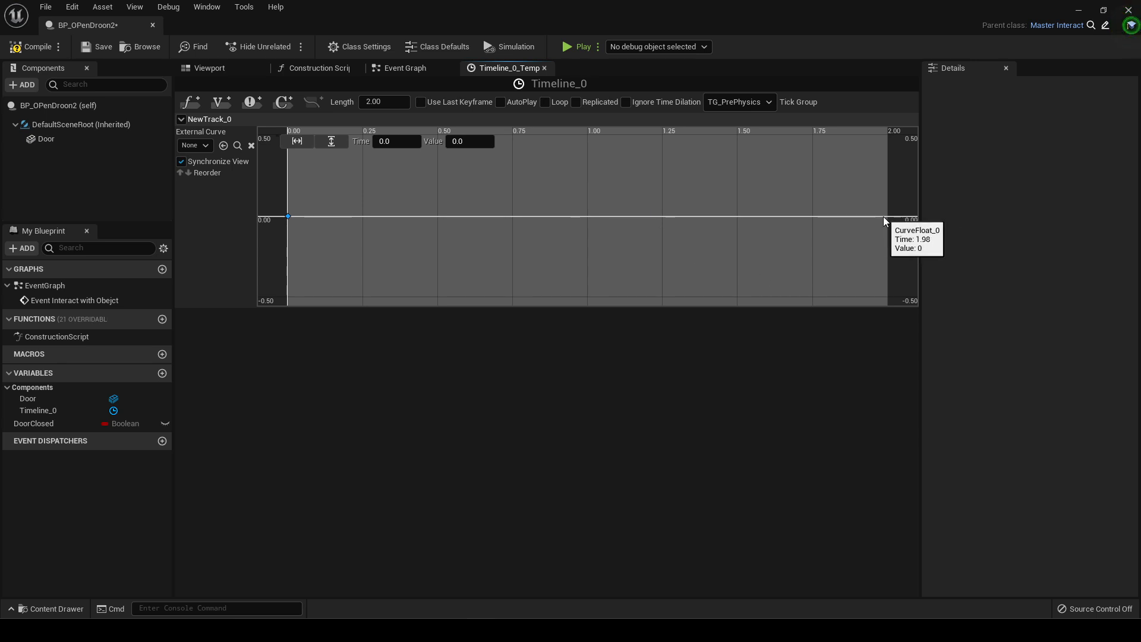
# Step: Add the end key at time 2 with value 90.0 and return to the event graph
pyautogui.rightClick(884, 221)
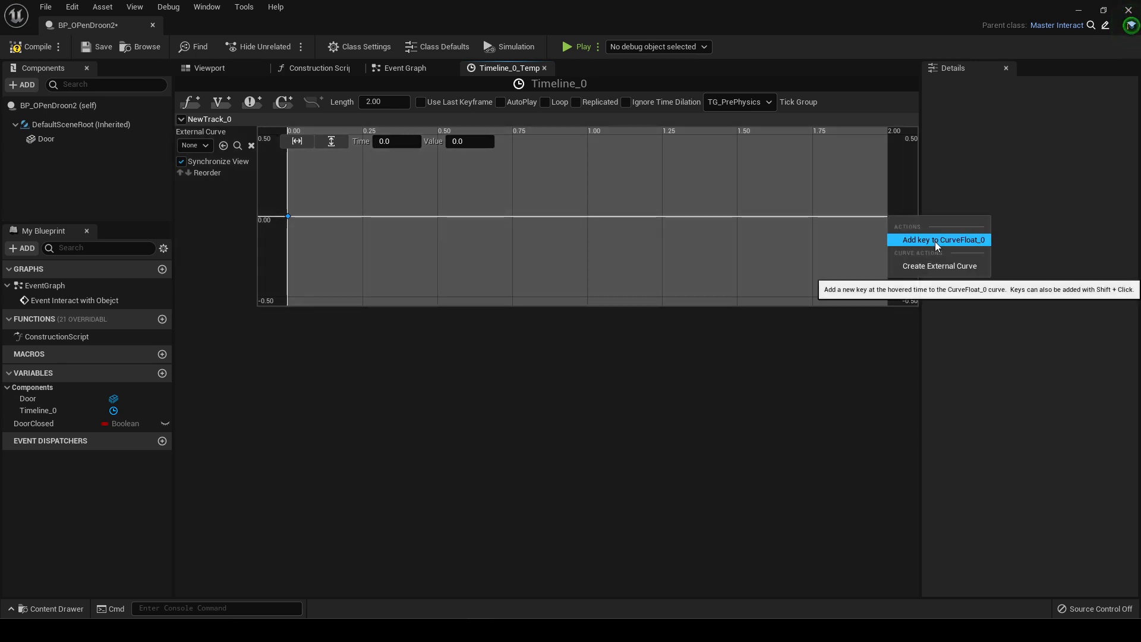
pyautogui.click(942, 239)
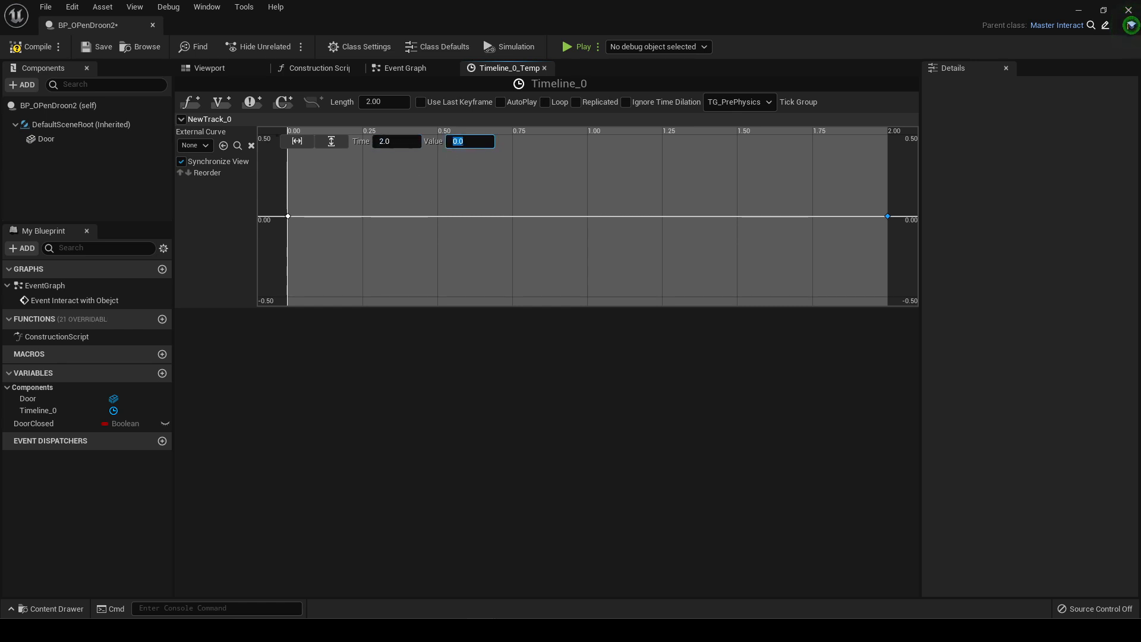
pyautogui.write('90.0')
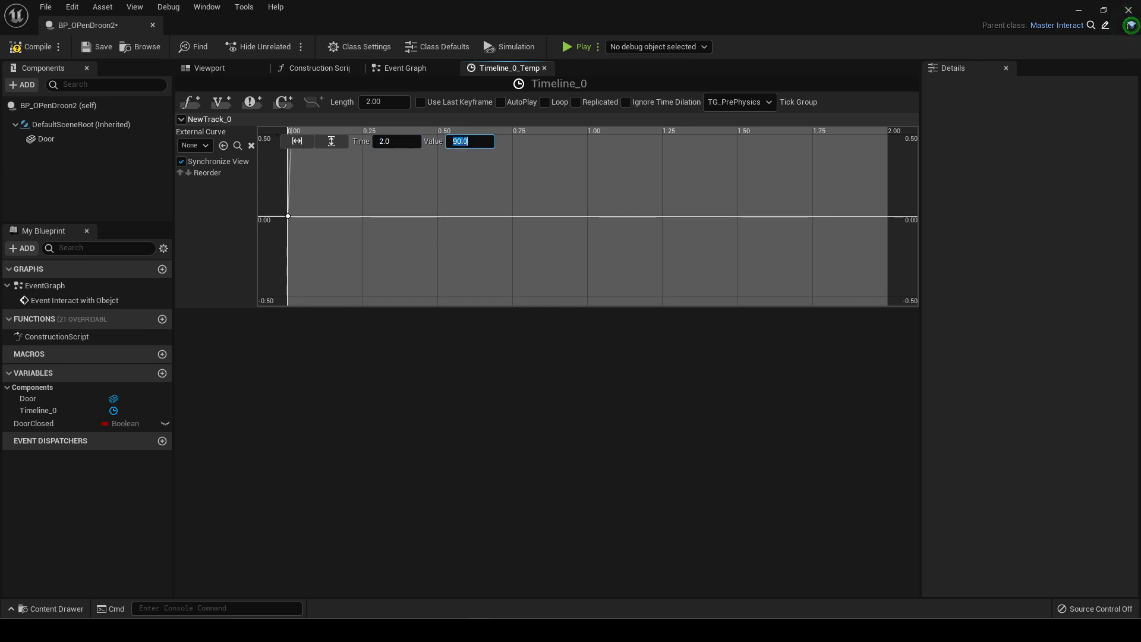
pyautogui.moveTo(606, 207)
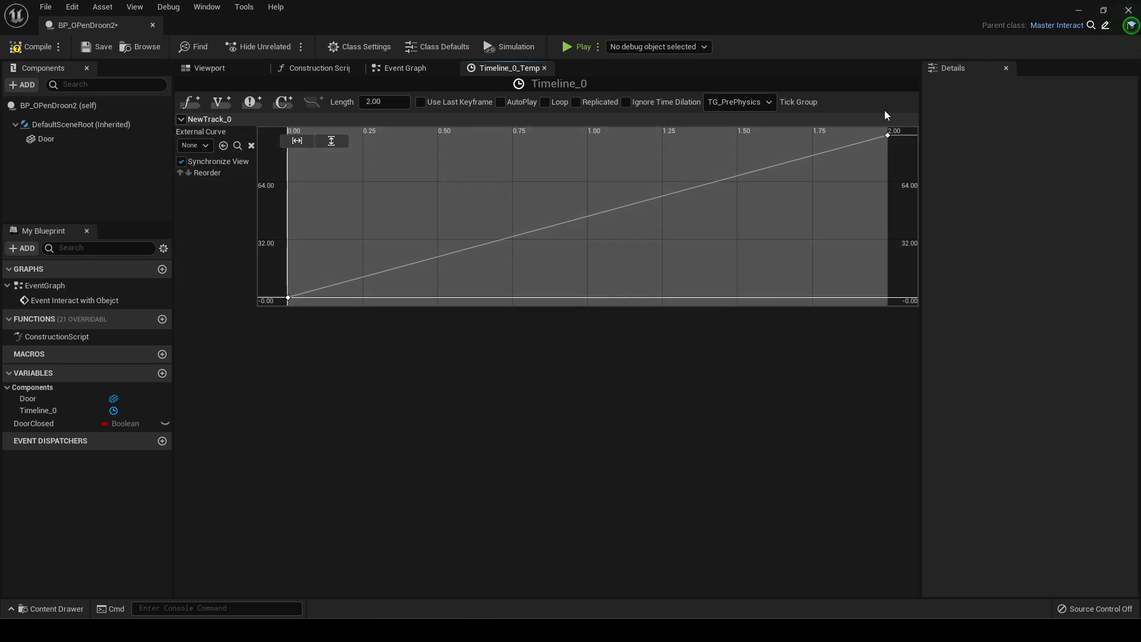
pyautogui.click(404, 68)
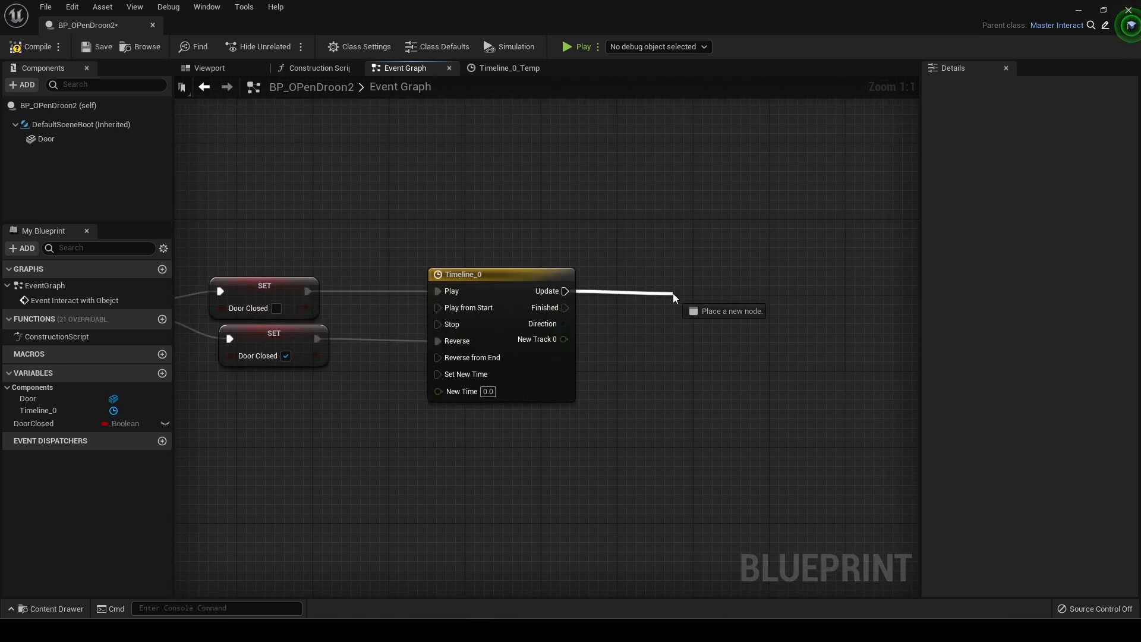
# Step: Feed Update into Set Actor Relative Rotation with its rotation split into roll, pitch, yaw
pyautogui.write('set rota')
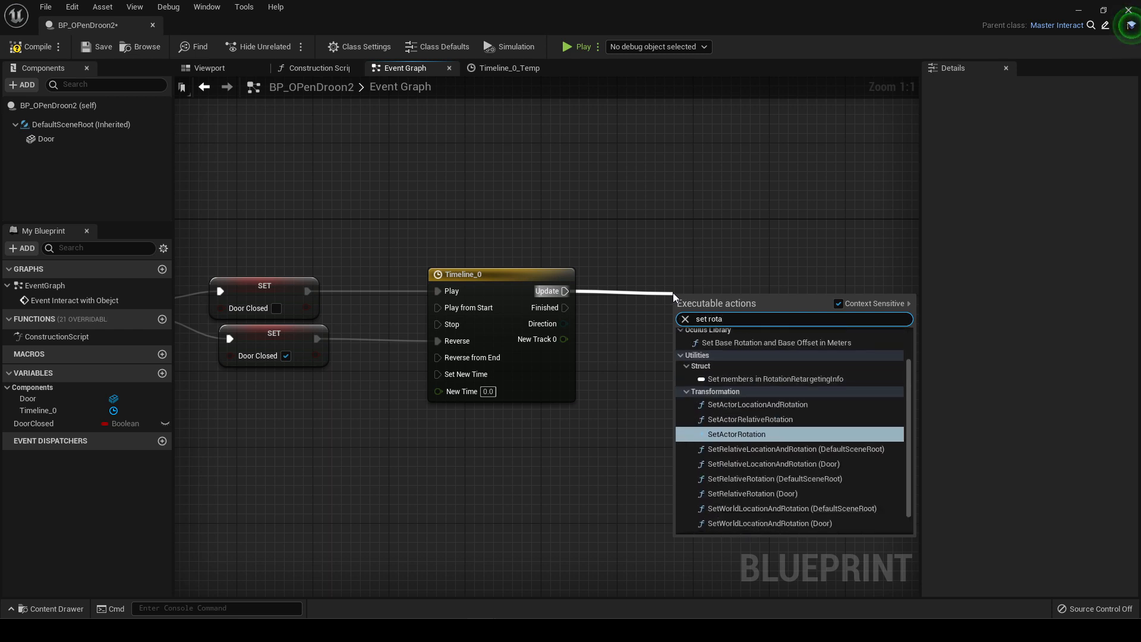
pyautogui.moveTo(750, 419)
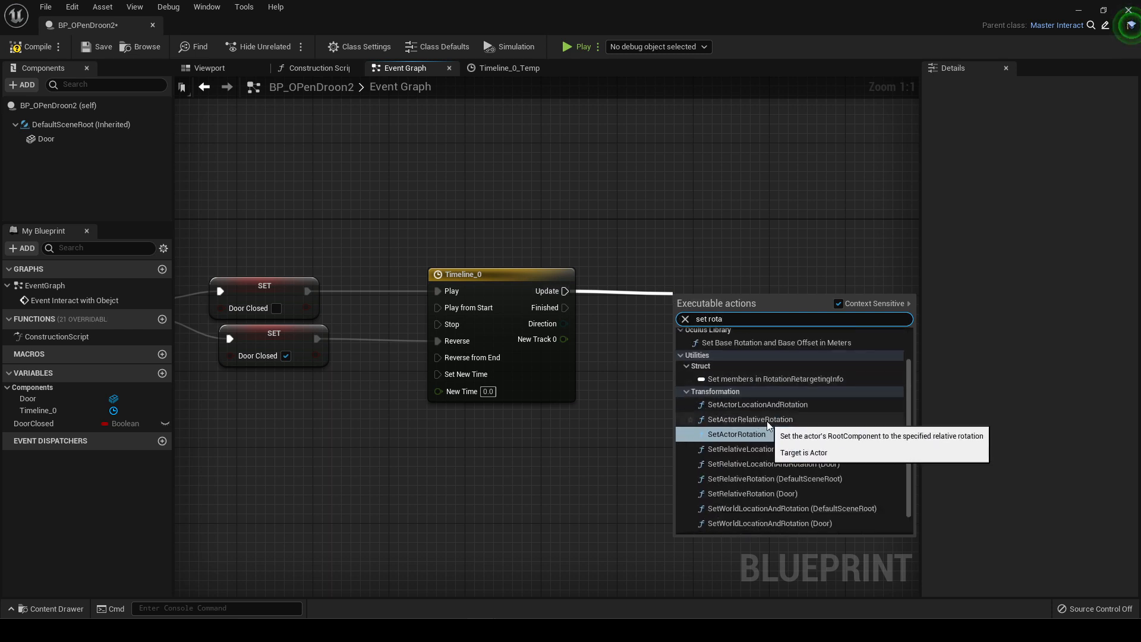
pyautogui.click(751, 418)
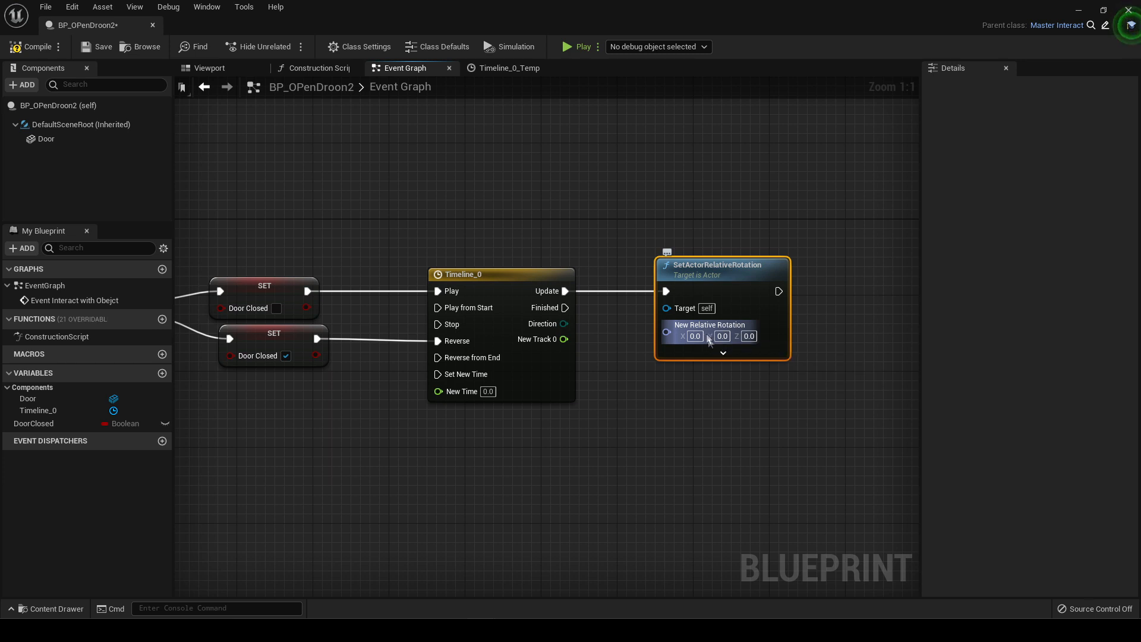
pyautogui.rightClick(695, 335)
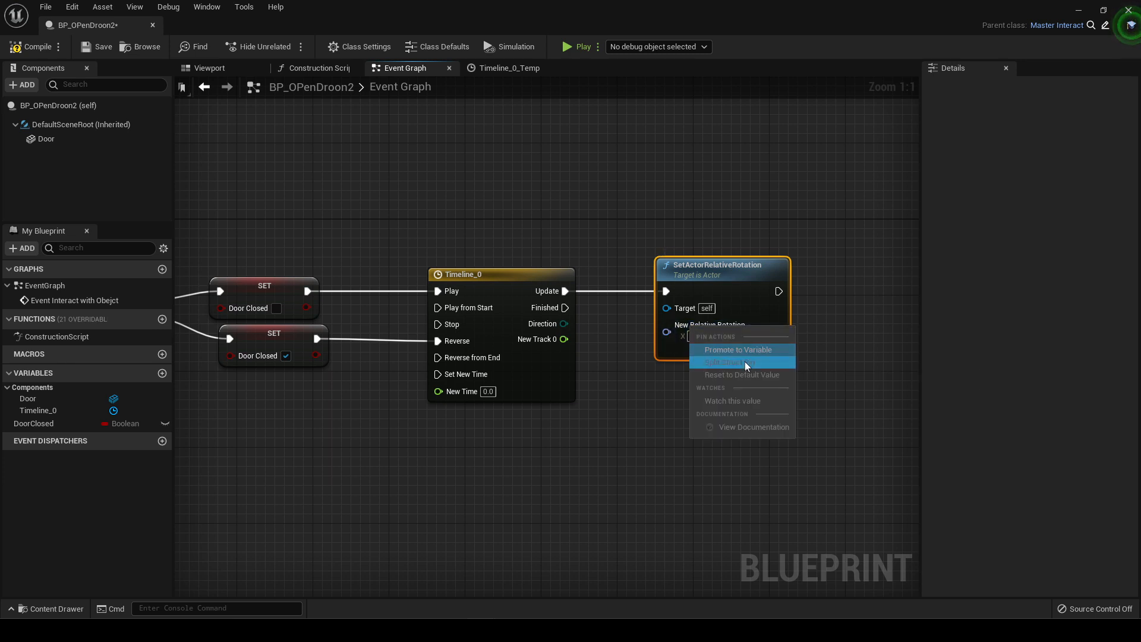
pyautogui.click(725, 363)
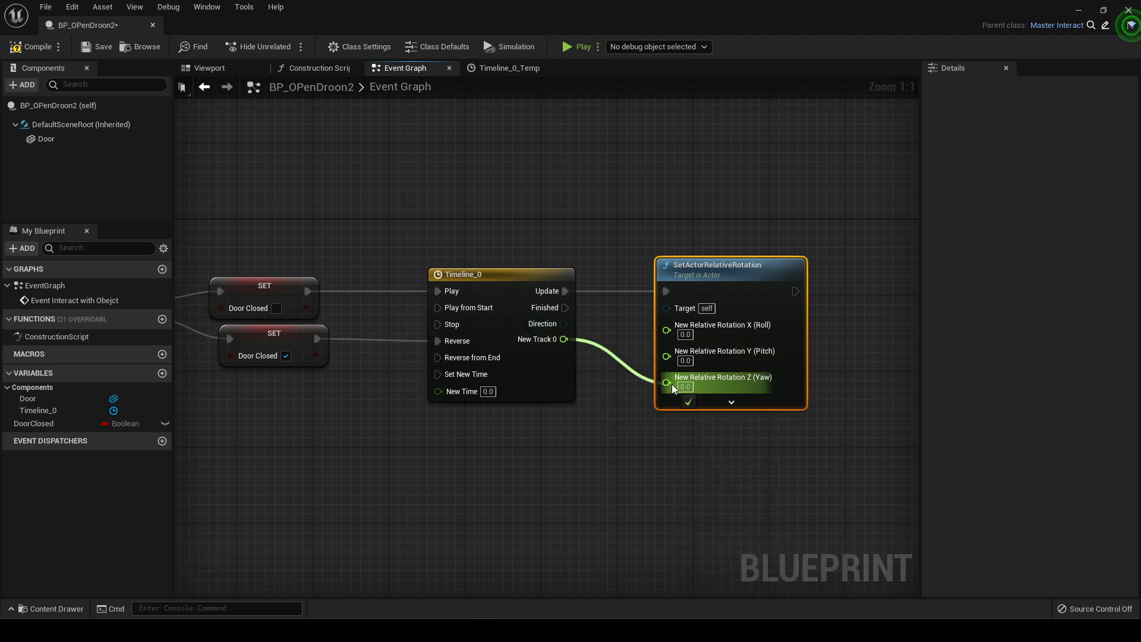
pyautogui.click(502, 68)
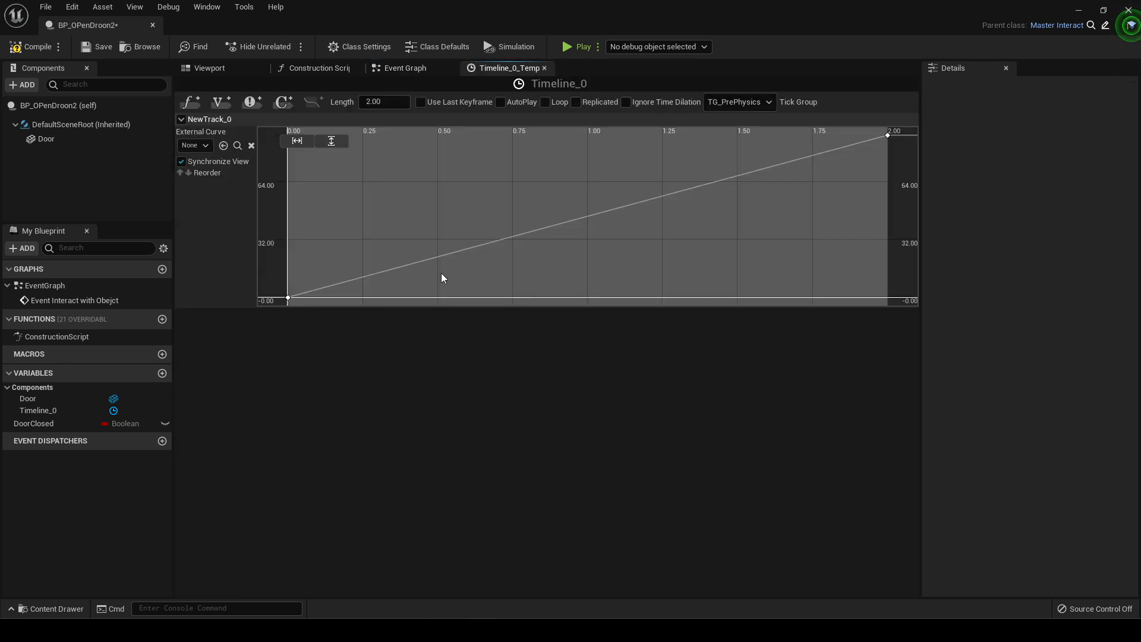
pyautogui.moveTo(209, 119)
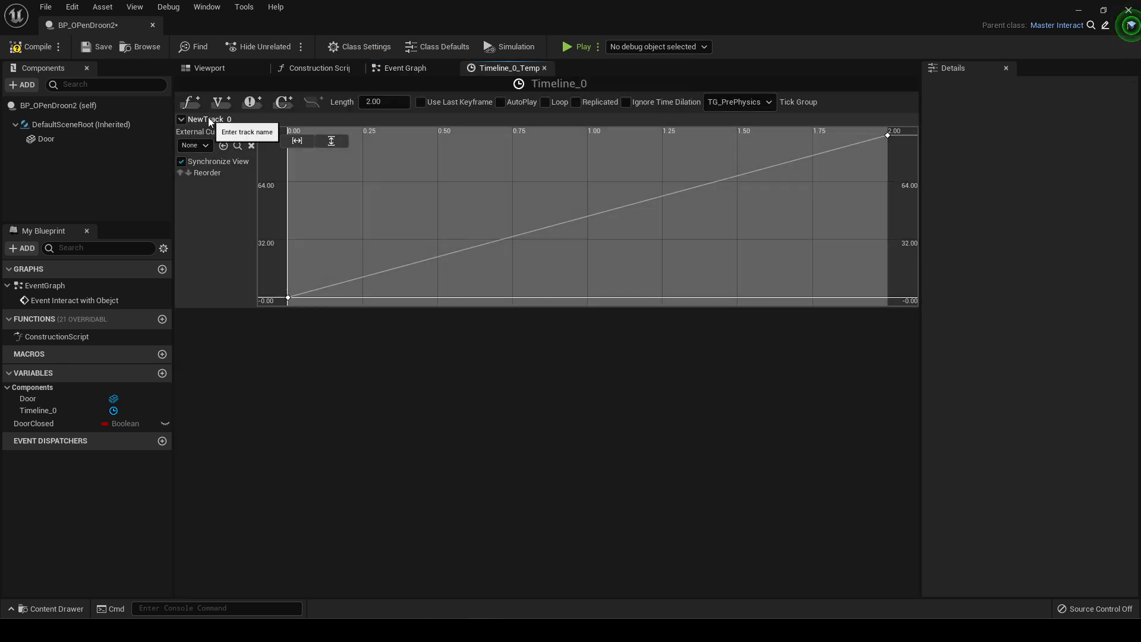
# Step: Rename the float track NewTrack_0 to DoorRotation
pyautogui.doubleClick(209, 118)
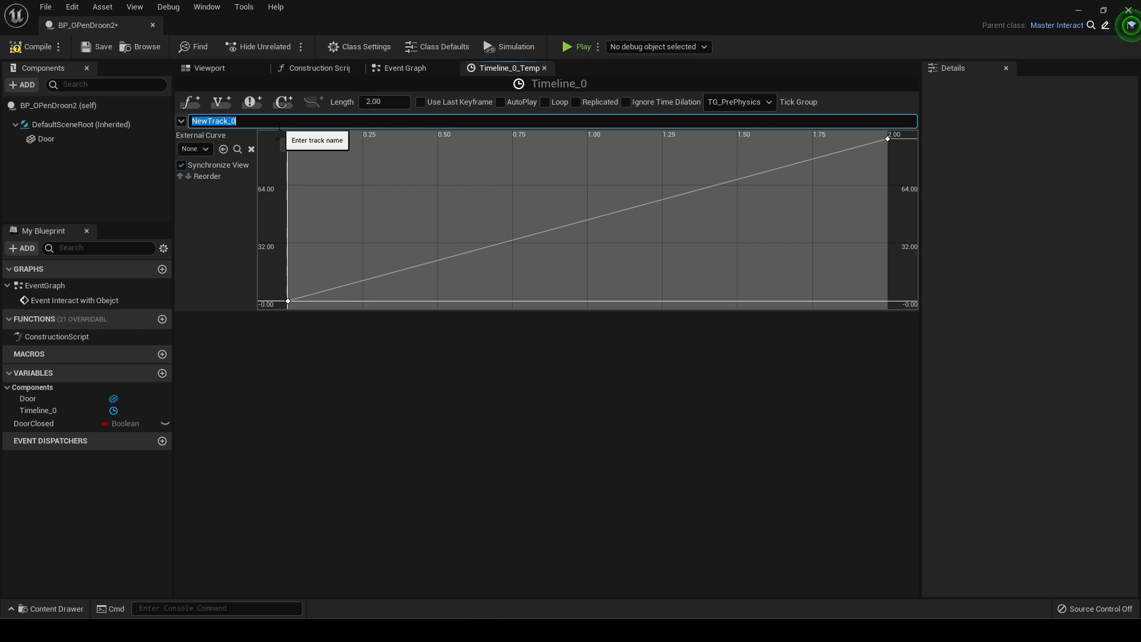
pyautogui.write('DoorRotation')
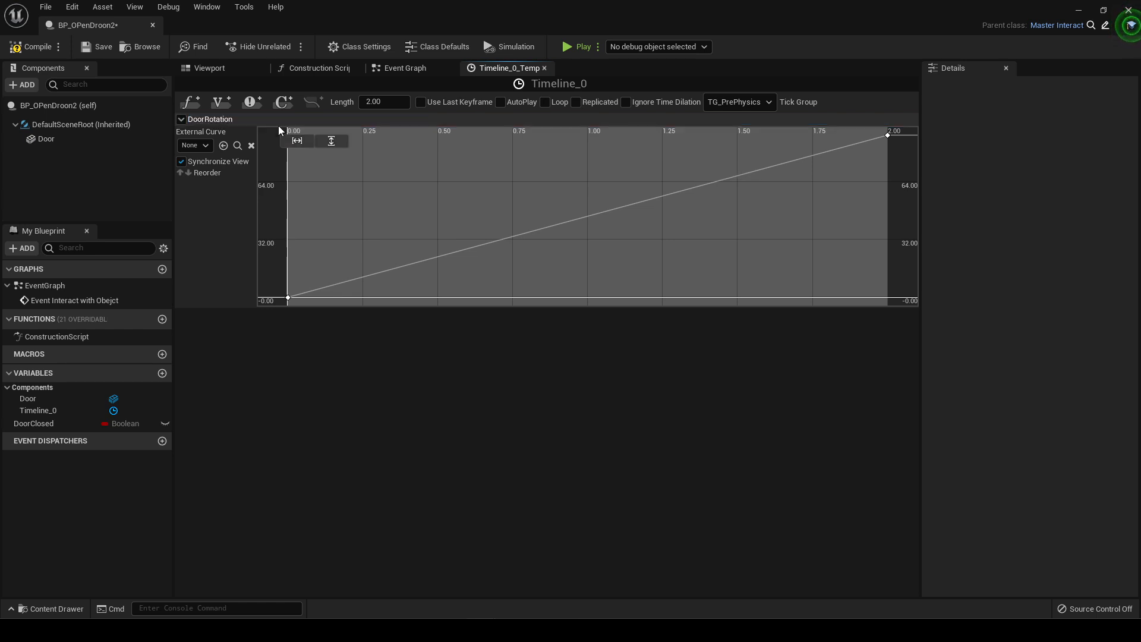
pyautogui.click(404, 68)
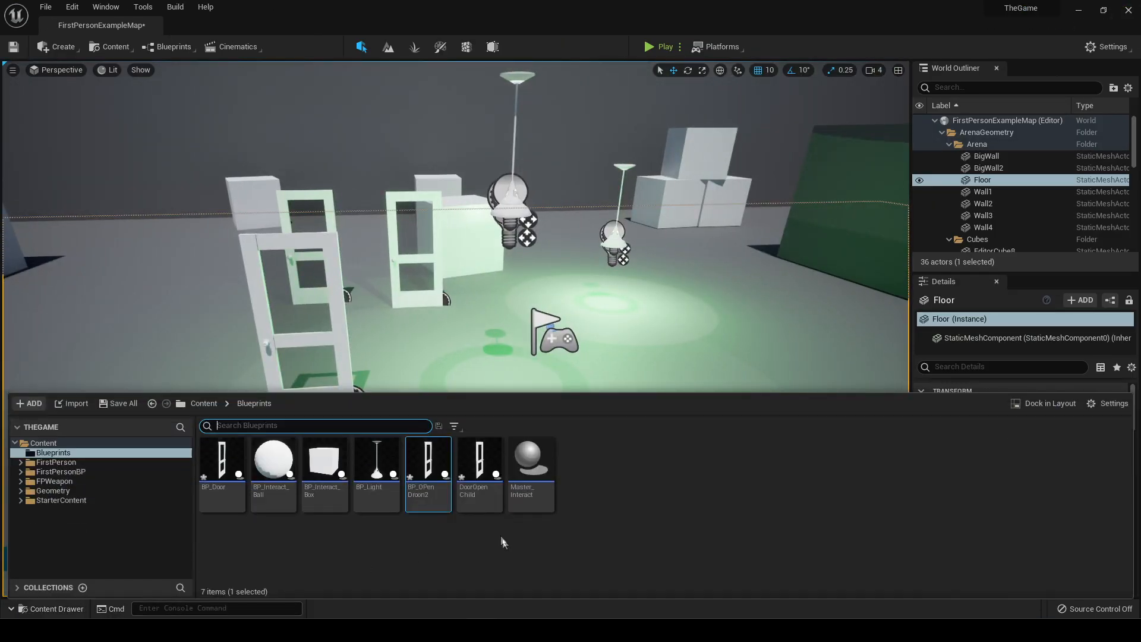
pyautogui.moveTo(428, 473)
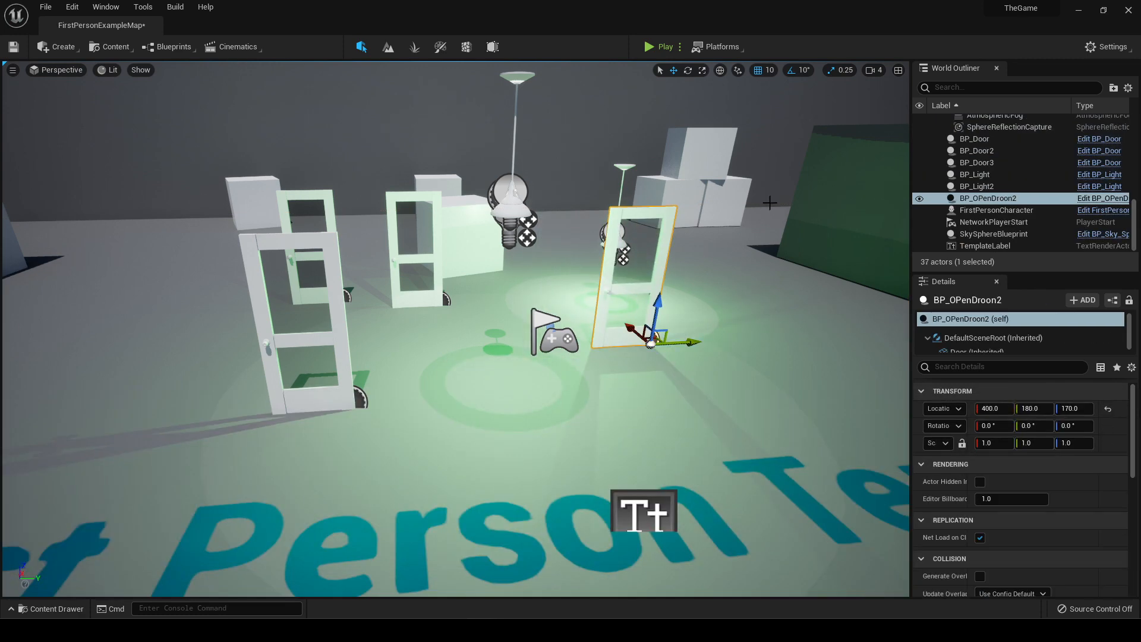
# Step: Start a play session with the BP_OPenDroon2 door in the level
pyautogui.click(662, 47)
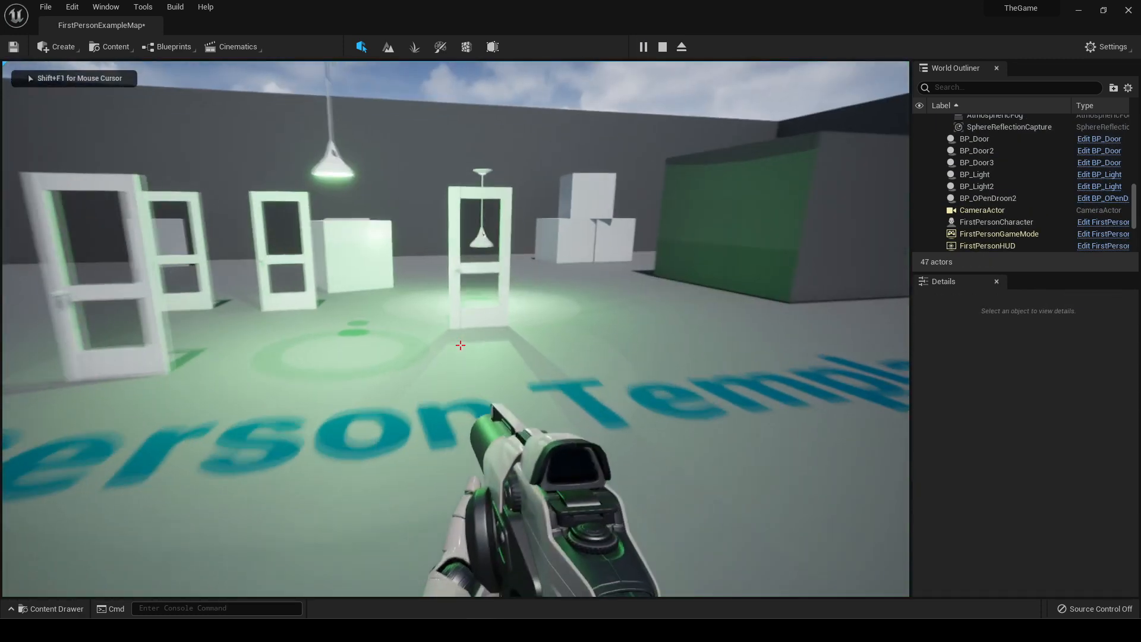